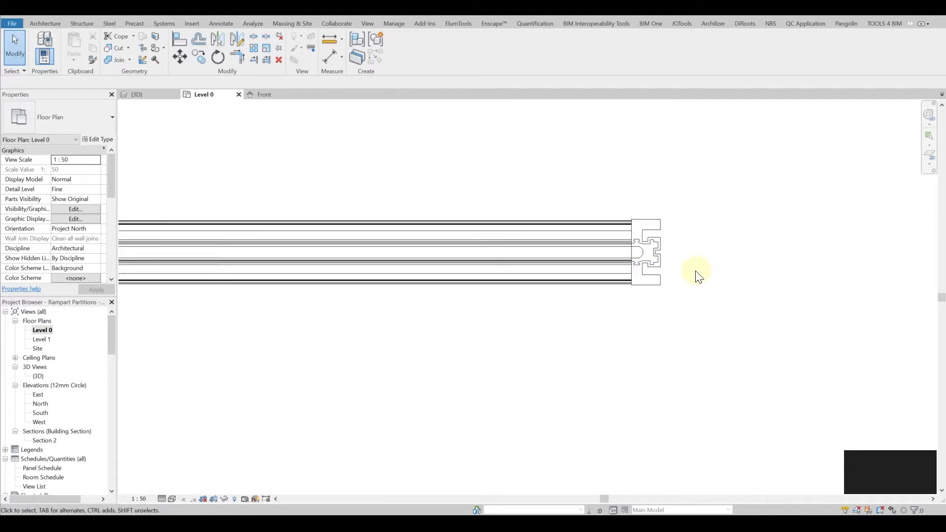
Step: Select and then deselect the circular connector mullion on the curtain wall in Revit
click(608, 276)
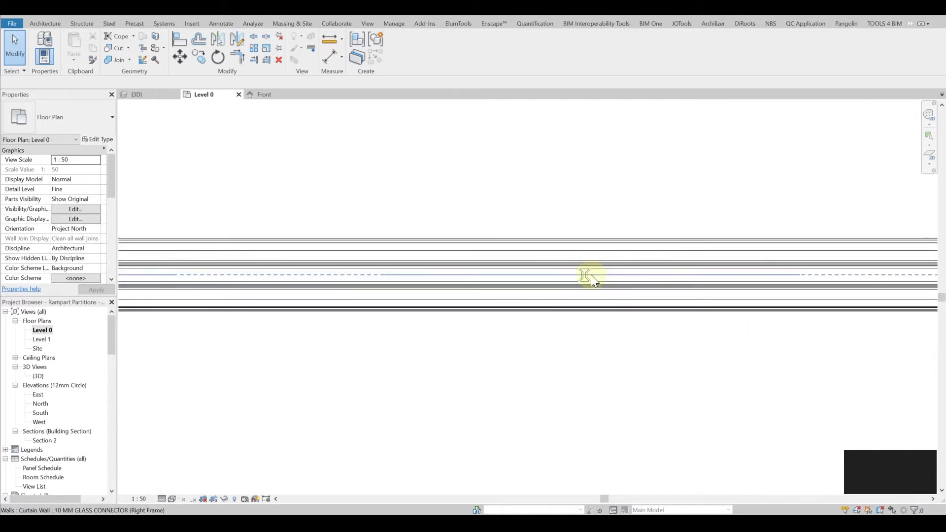
click(583, 275)
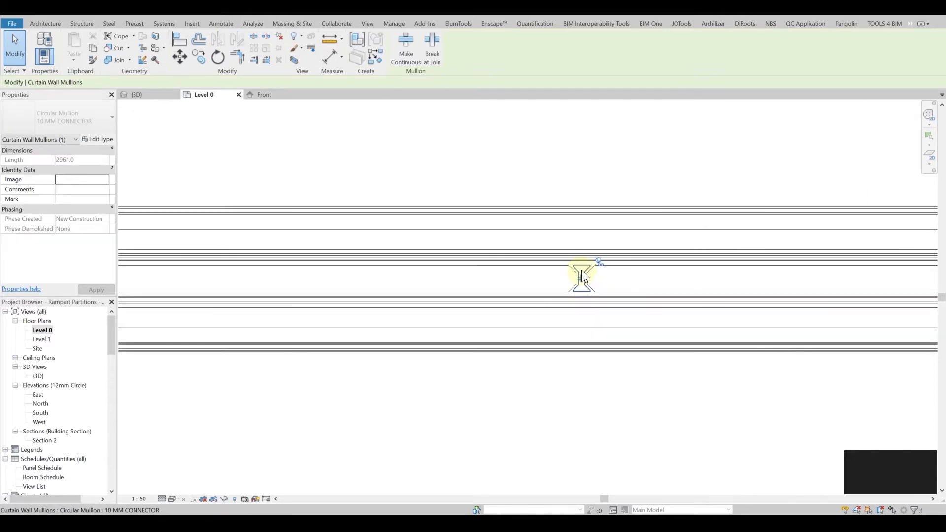
click(582, 275)
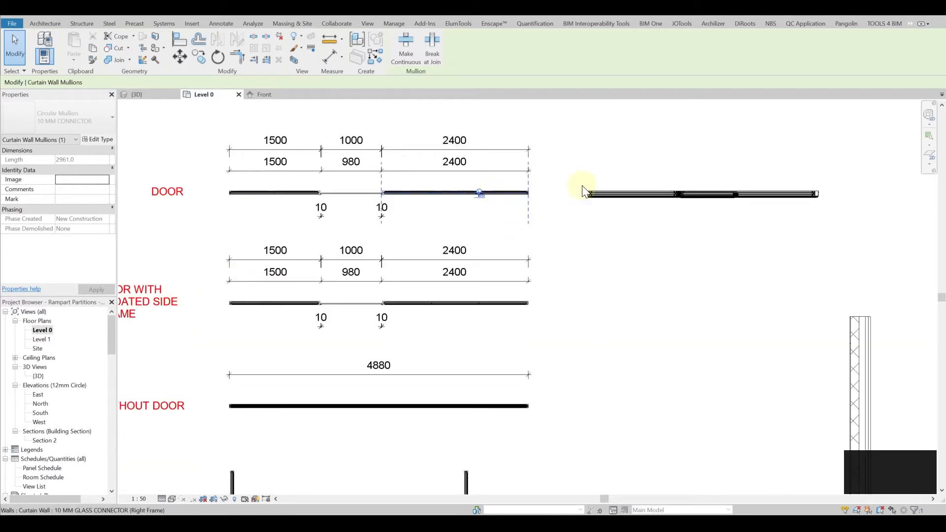
click(660, 227)
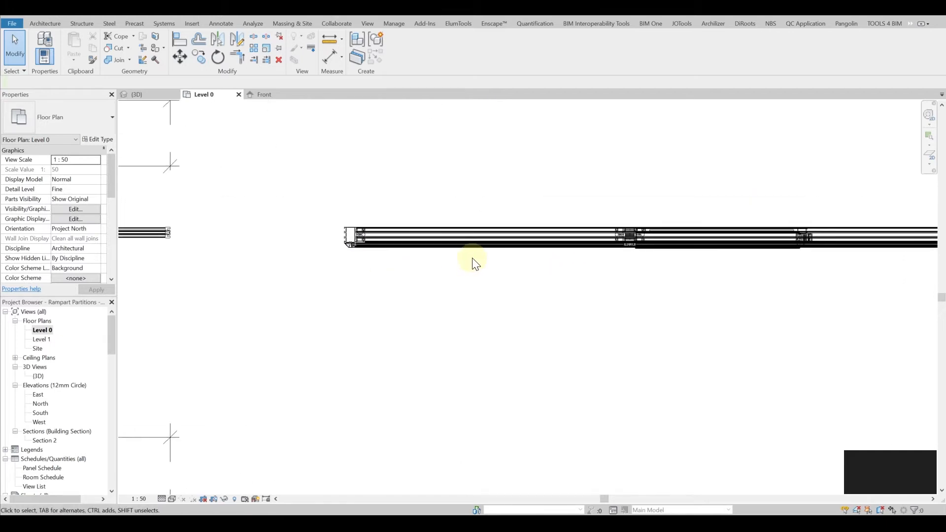
mouse_move(623, 389)
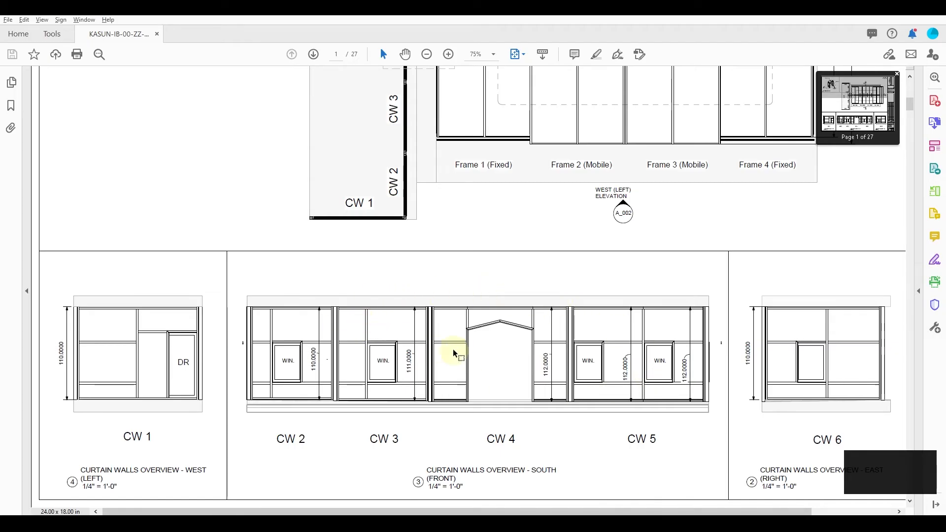
mouse_move(284, 329)
text(21)
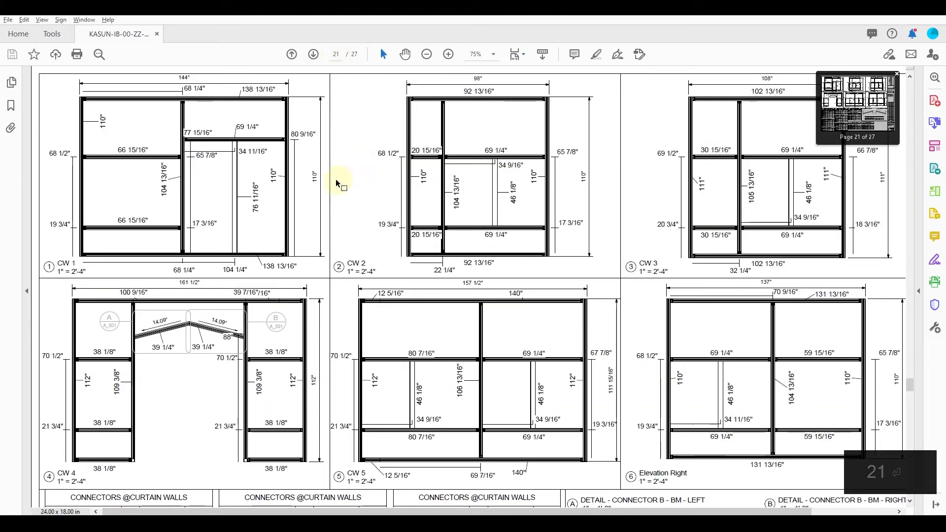
Step: Scroll page 21 of the drawing set down to the Connectors @ Curtain Walls tables
scroll(down, 3)
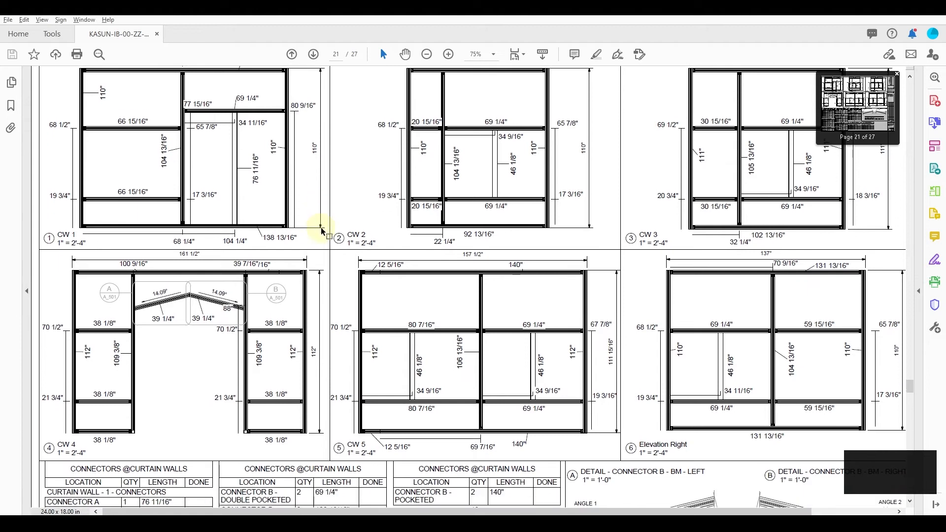
scroll(down, 3)
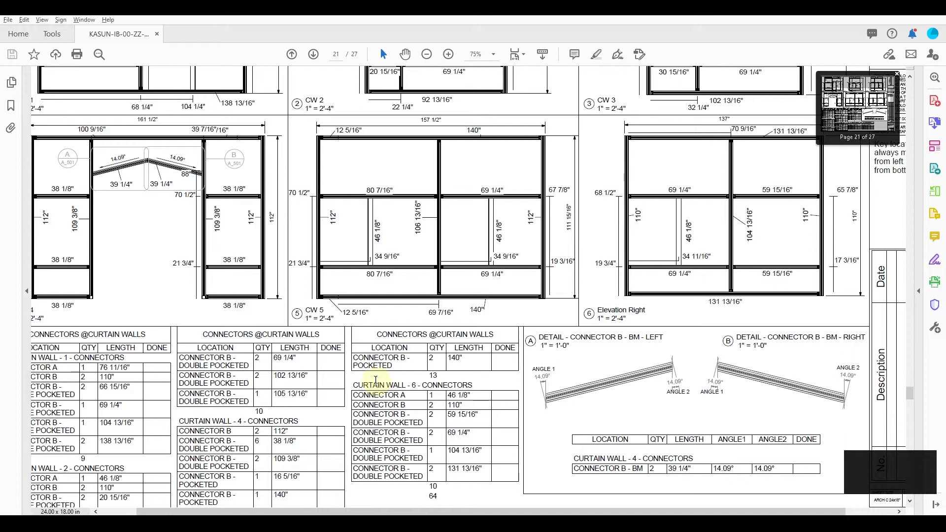
scroll(down, 3)
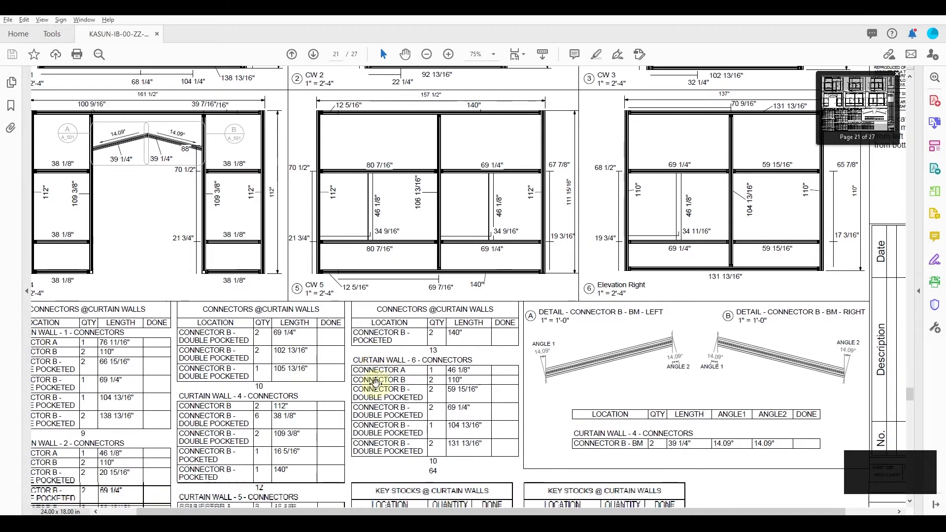
scroll(down, 3)
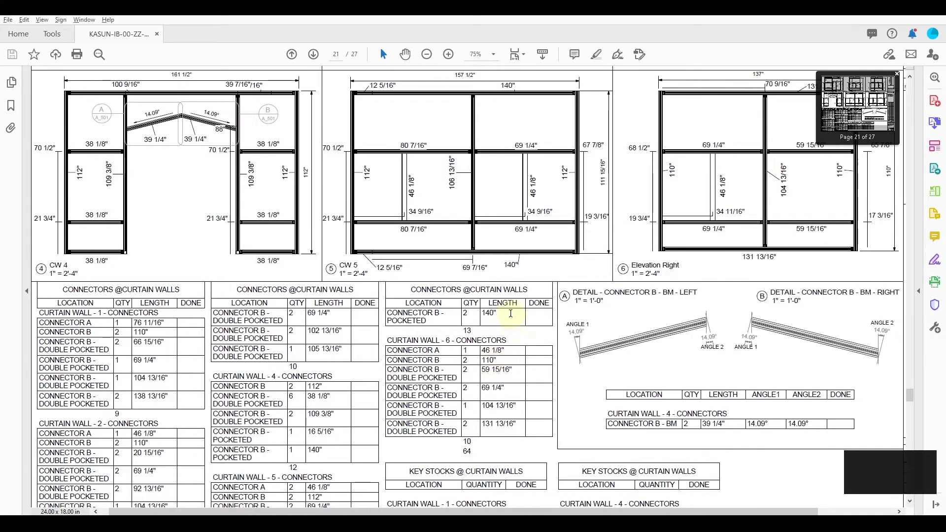
scroll(down, 3)
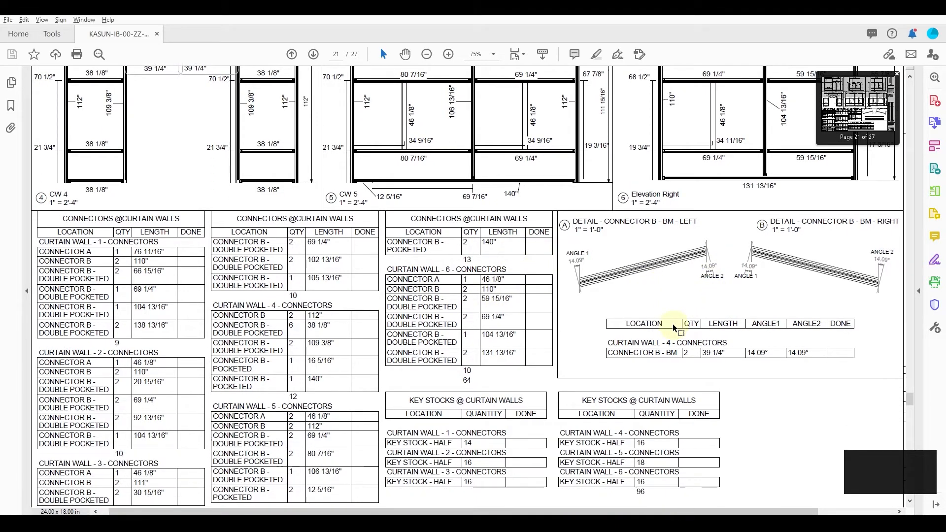
Step: Advance to the glazing page, scroll through its tables, and move on to page 23 with the Glass Spacers tables
click(313, 53)
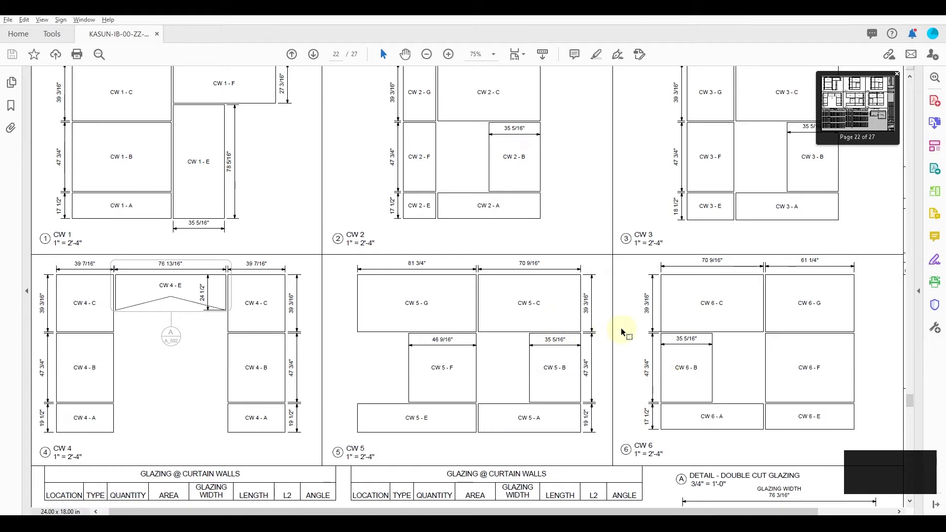
scroll(down, 3)
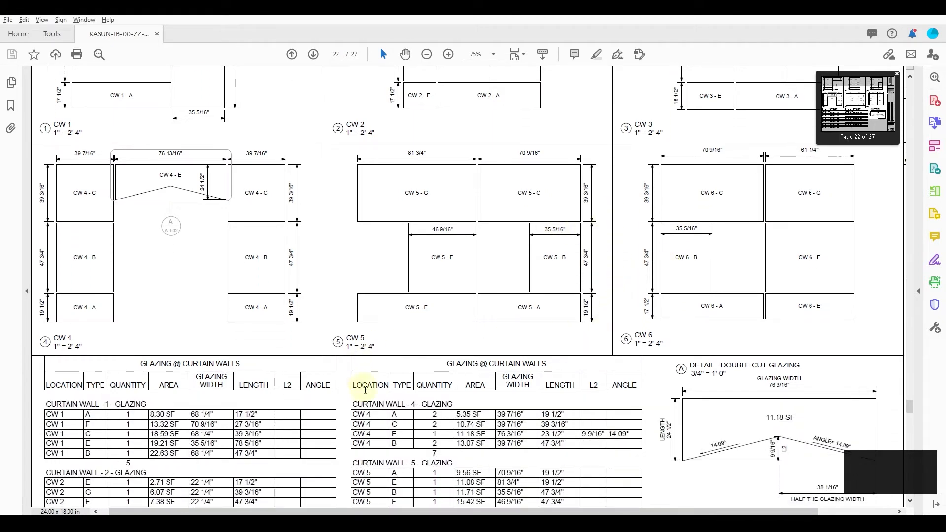
scroll(down, 3)
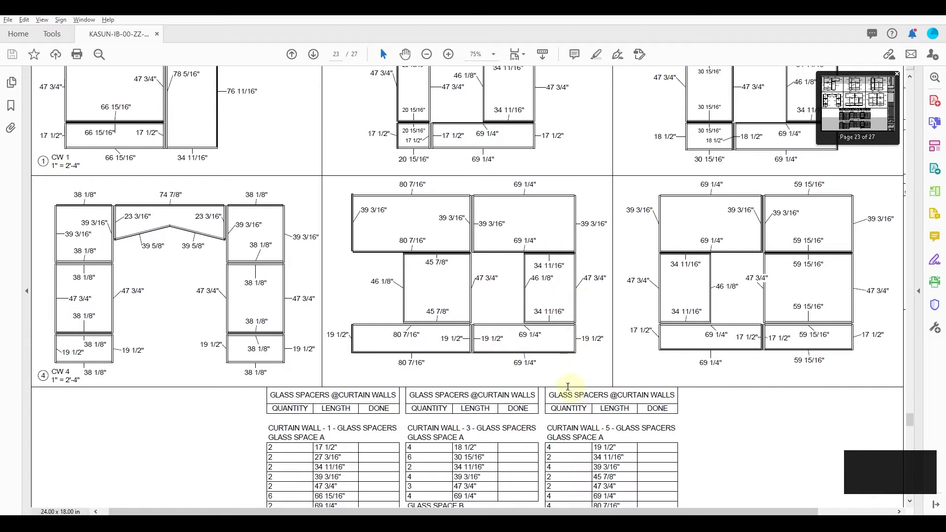
scroll(down, 3)
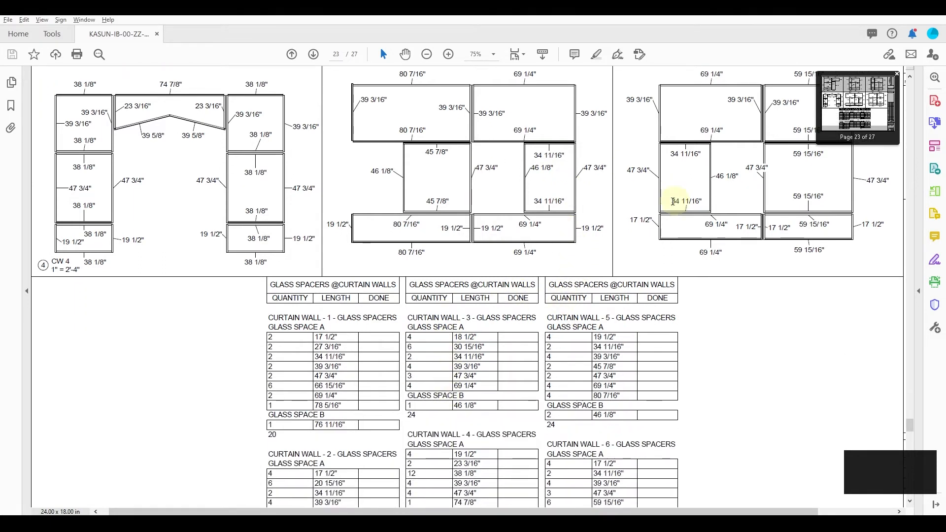
scroll(down, 3)
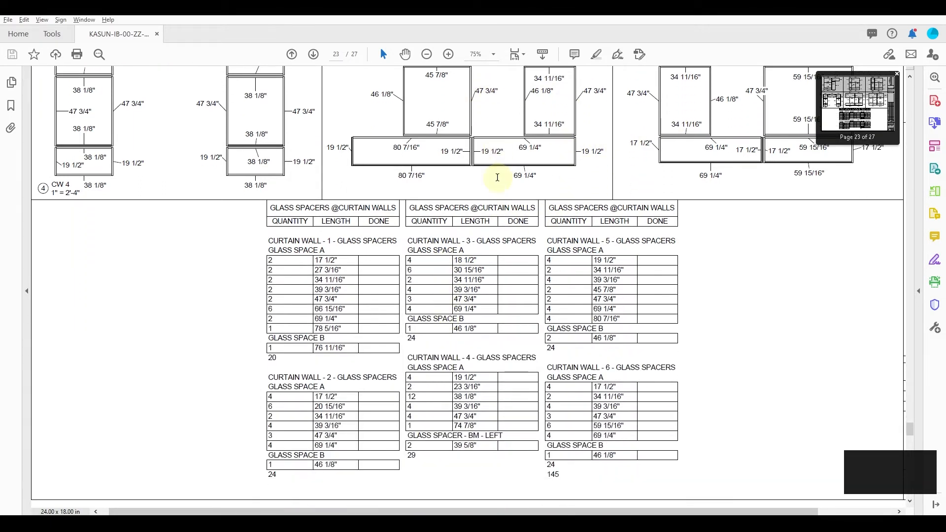
click(313, 54)
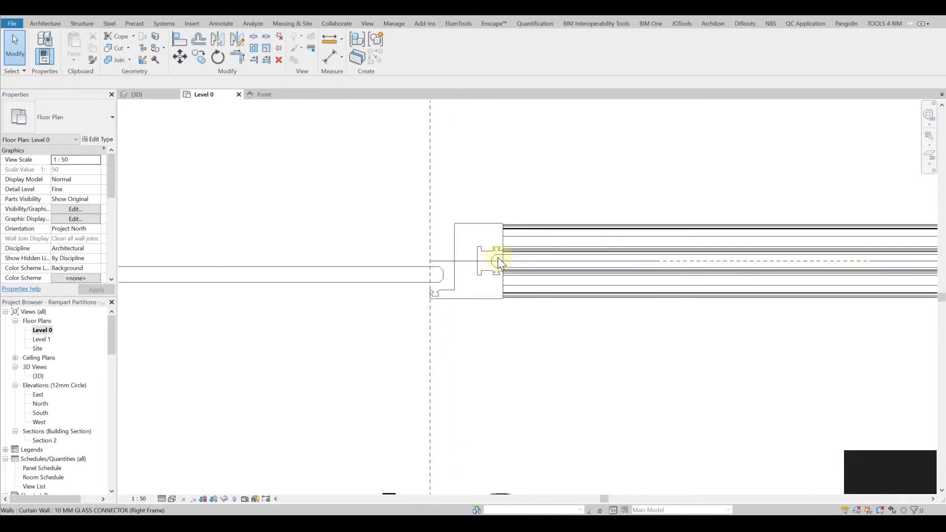
click(498, 262)
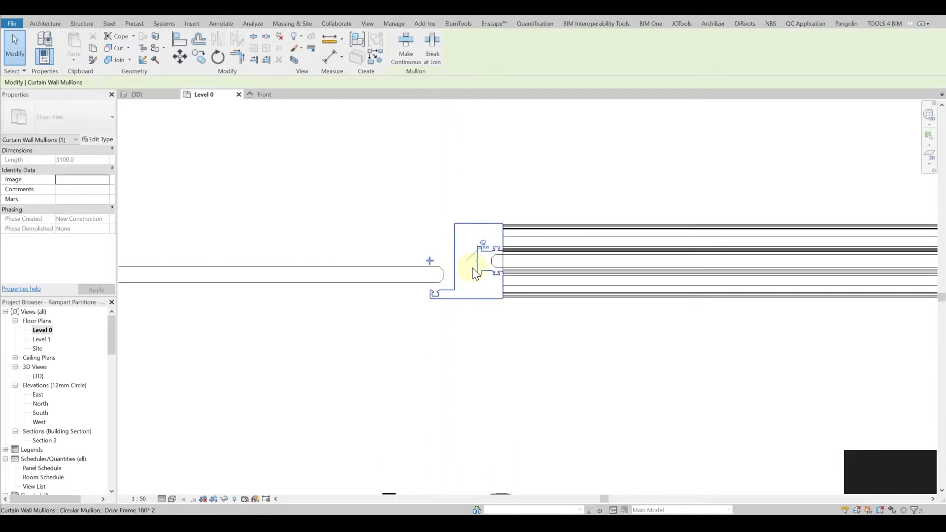
click(477, 268)
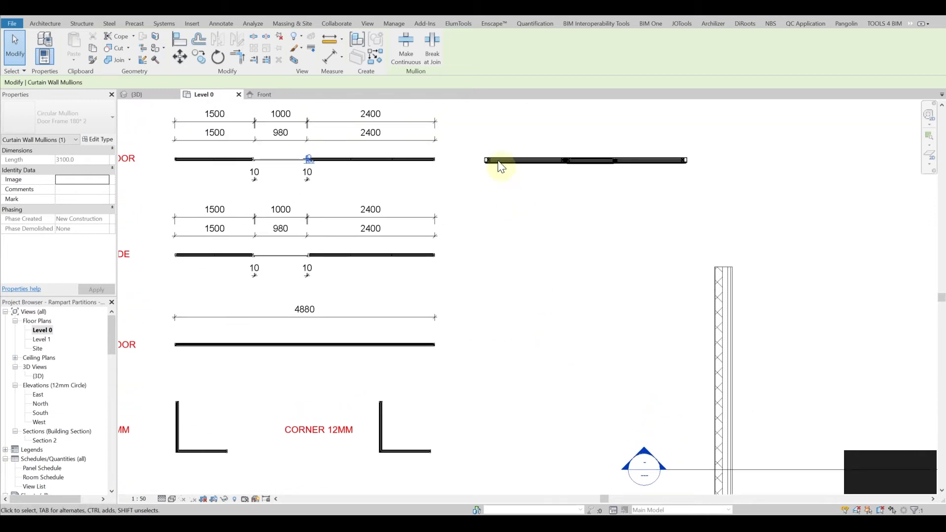
mouse_move(384, 422)
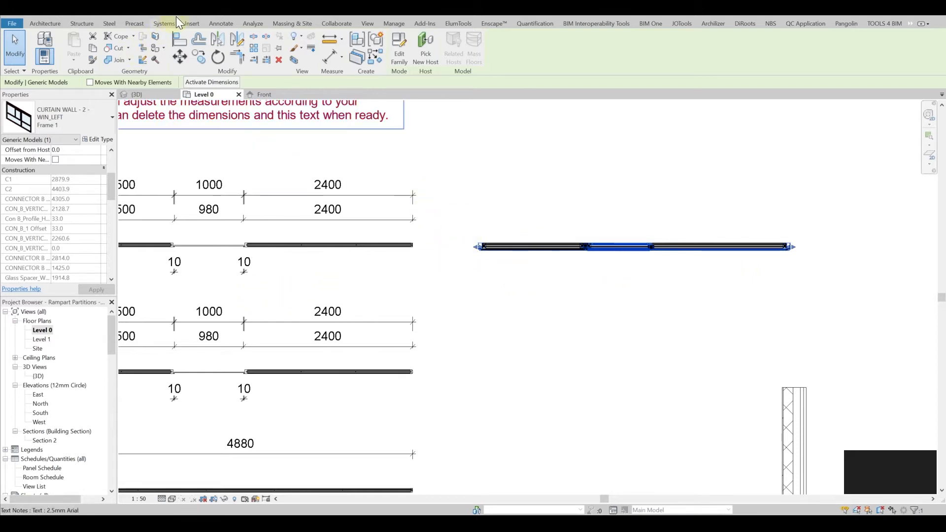
Step: Switch to the 3D view and select the in-place curtain wall frame family
click(136, 95)
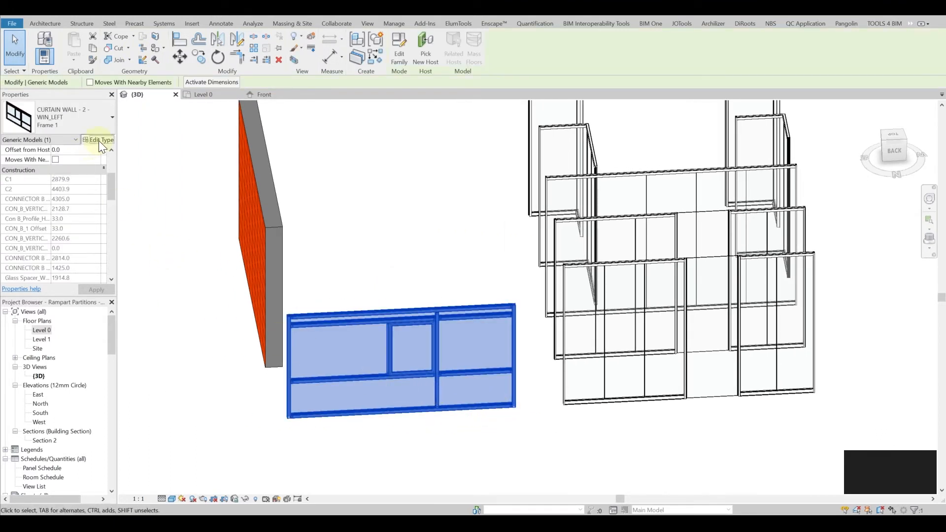
click(97, 139)
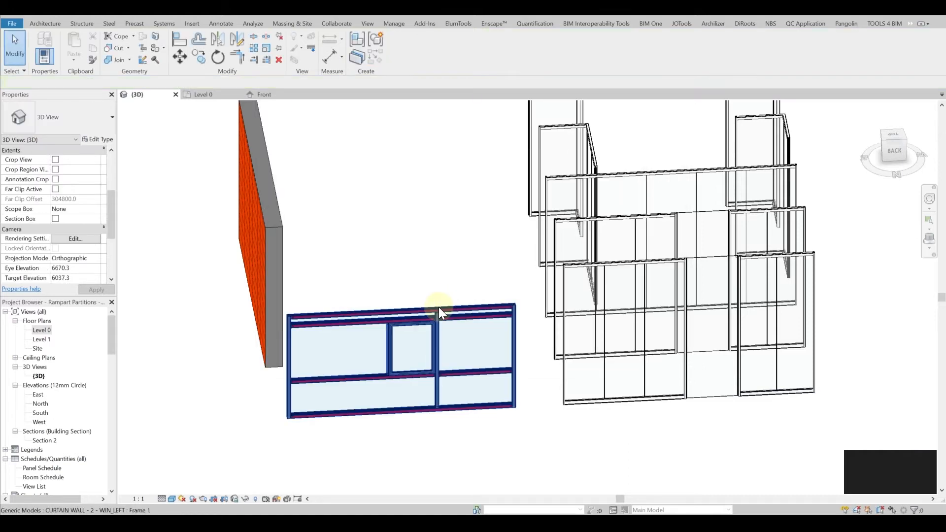
click(441, 312)
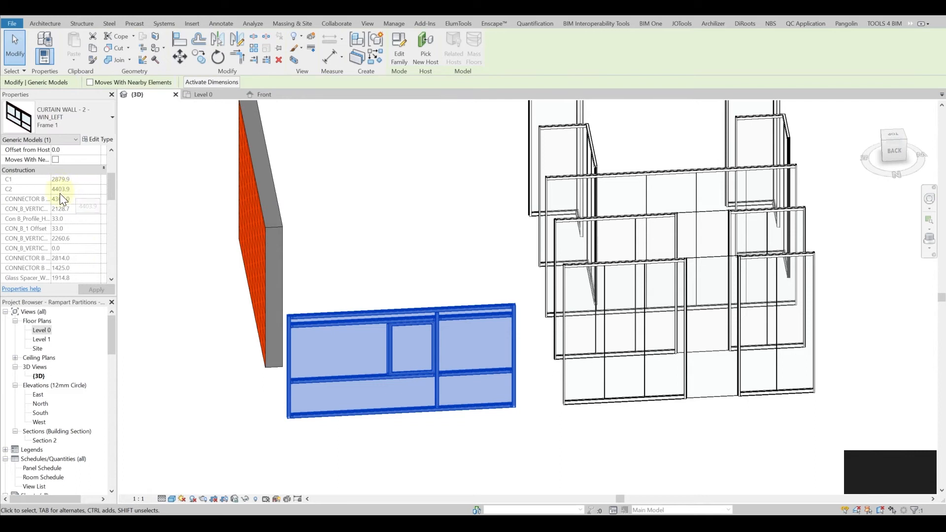
scroll(down, 3)
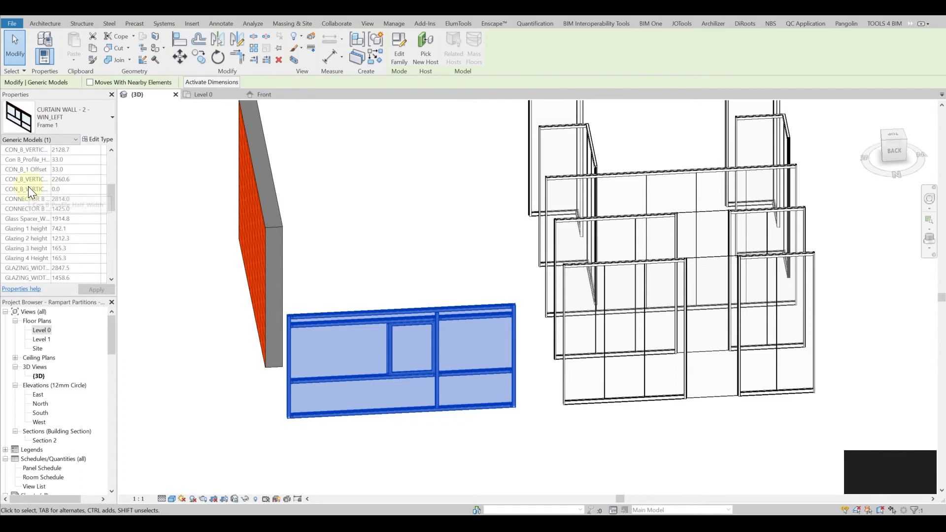
mouse_move(26, 189)
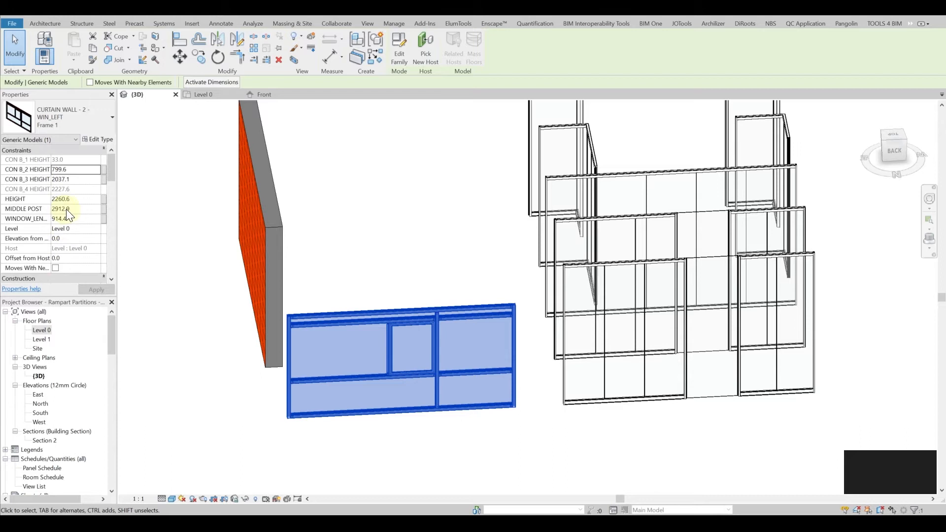
mouse_move(53, 179)
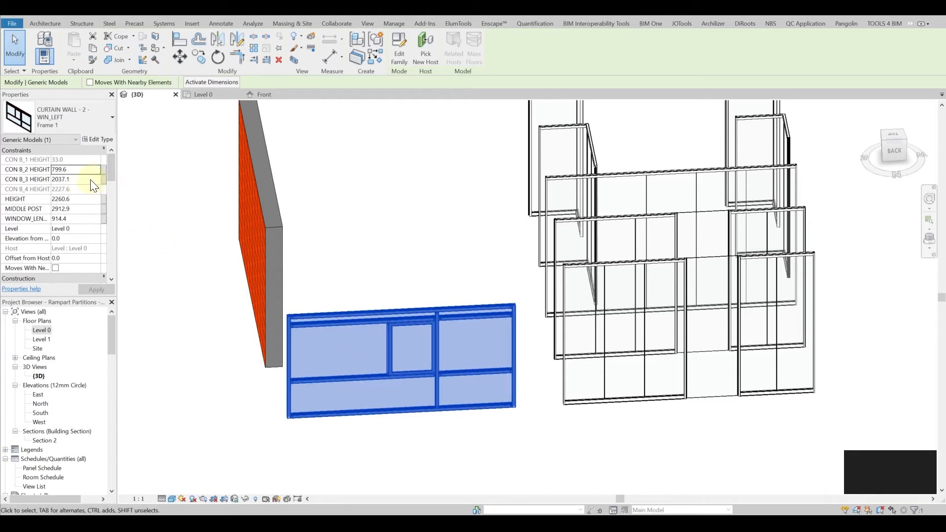
Step: Set CON B_3 HEIGHT to 1800, CON B_2 HEIGHT to 500 and MIDDLE POST to 2m
click(76, 180)
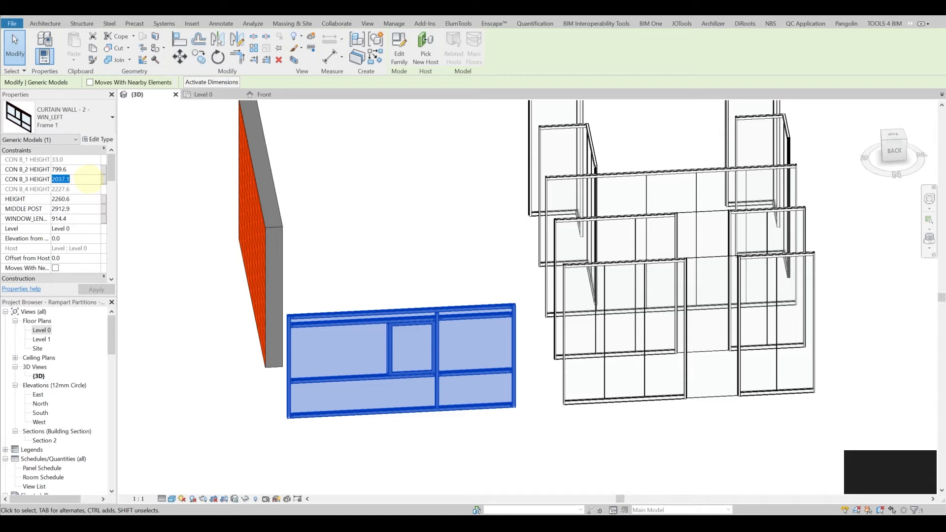
text(1800.0)
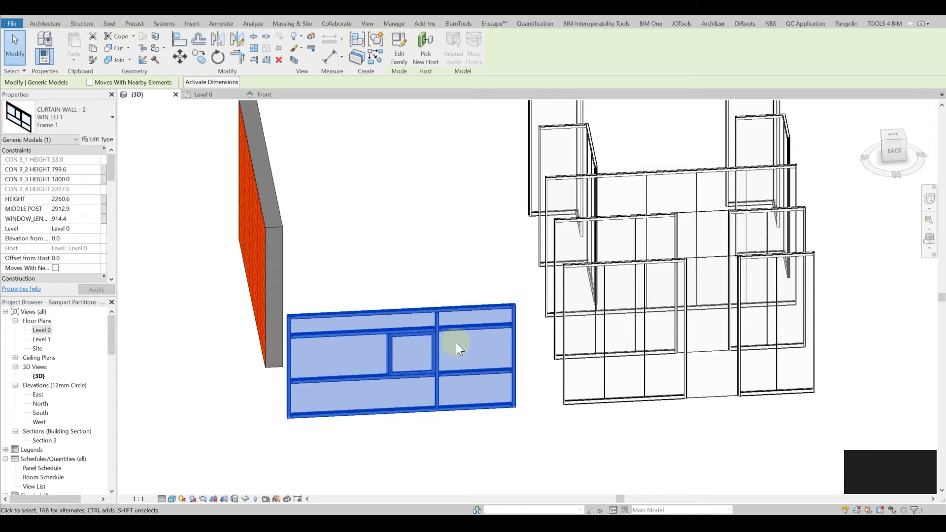
click(59, 168)
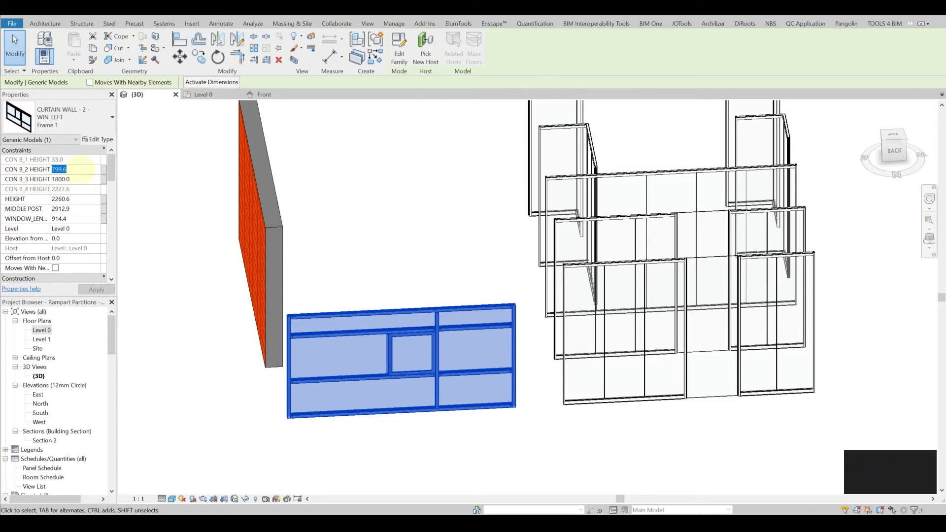
text(500.0)
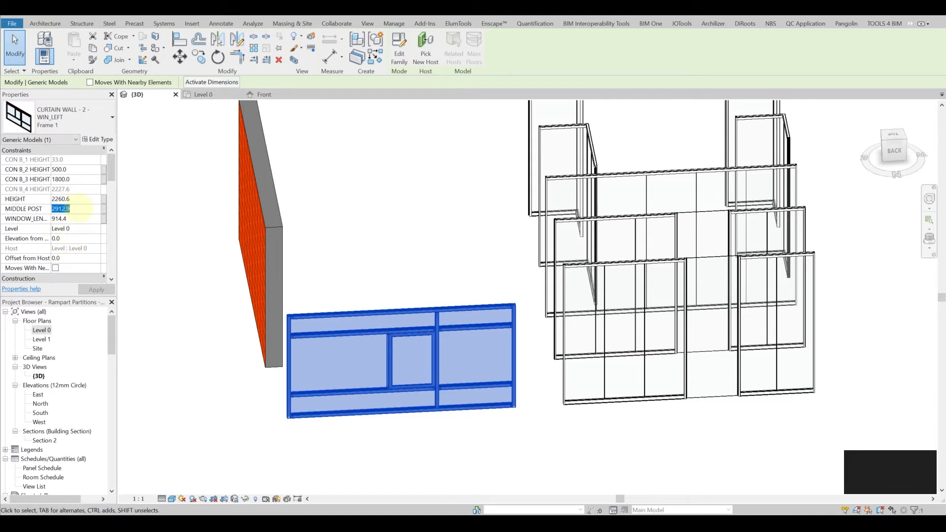
text(2m)
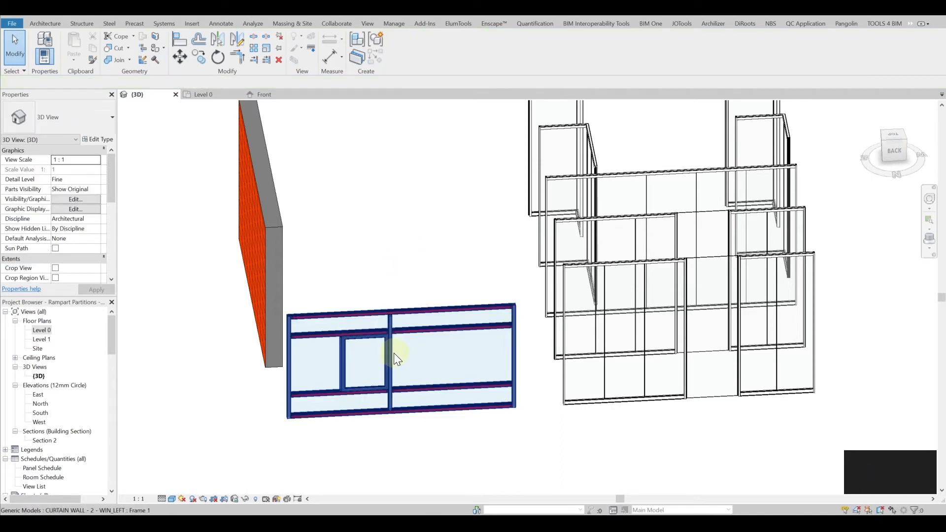
mouse_move(395, 356)
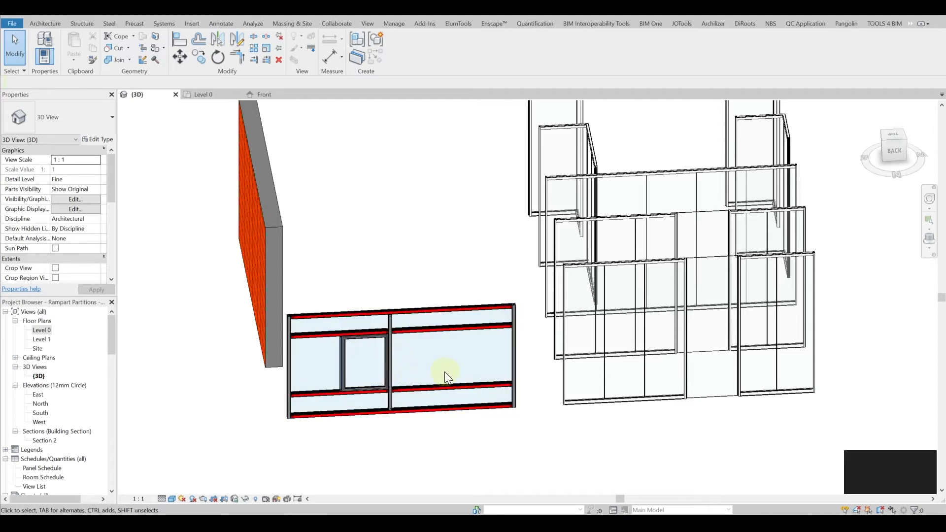
mouse_move(416, 329)
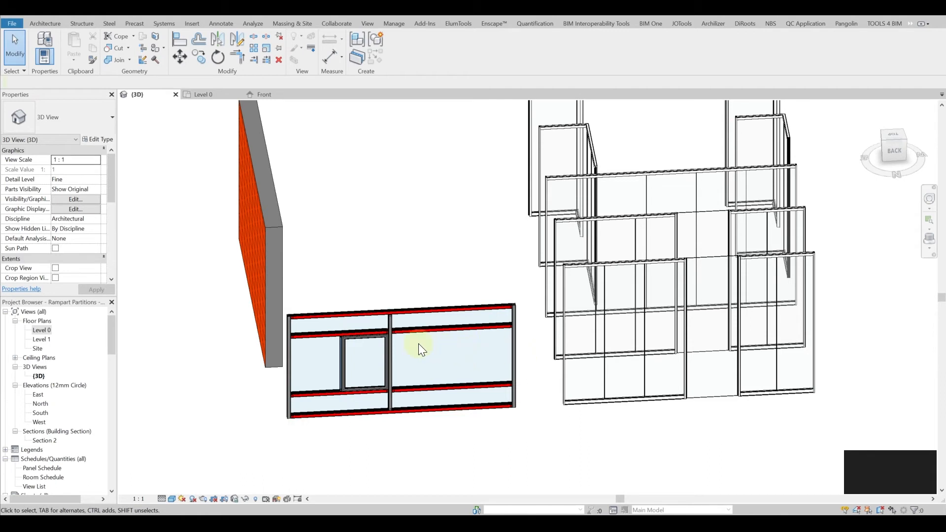
mouse_move(601, 316)
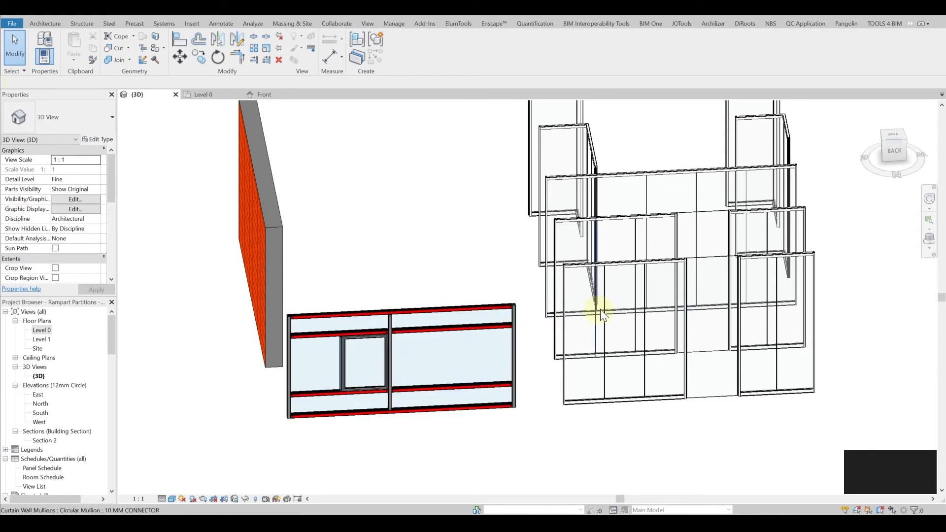
click(401, 344)
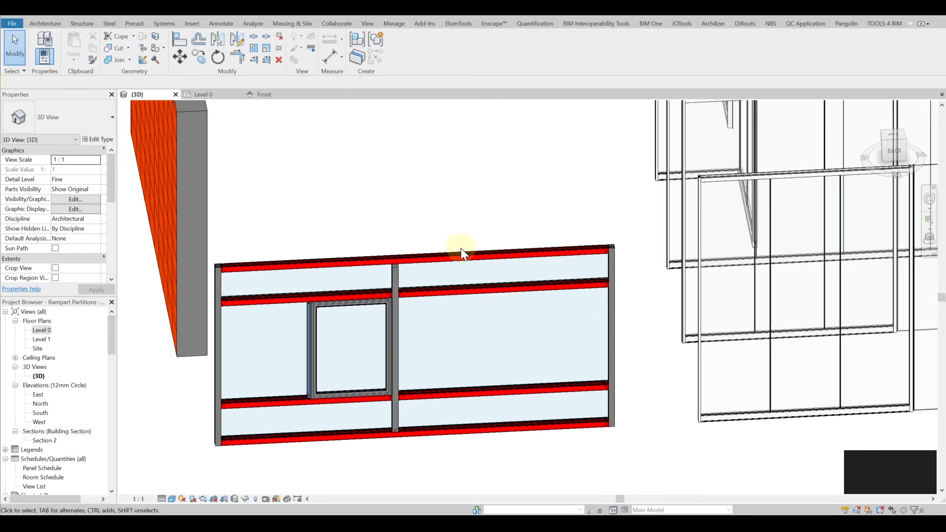
click(461, 251)
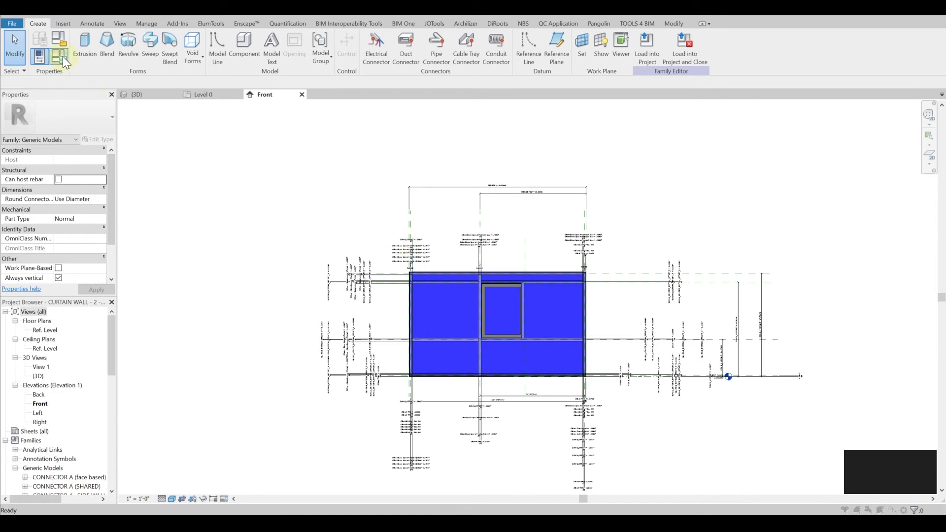
Step: Show the curtain wall family's types and scroll through their parameter formulas
click(38, 56)
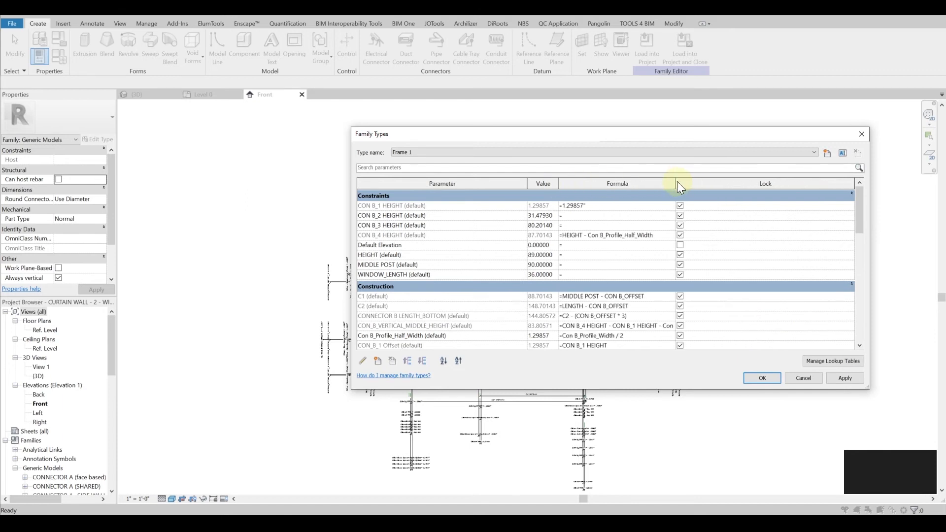
scroll(down, 3)
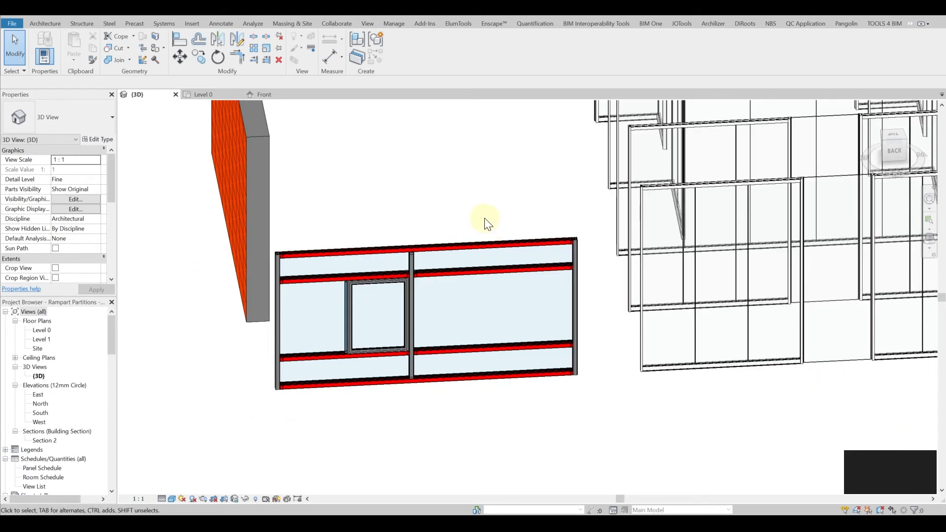
mouse_move(486, 235)
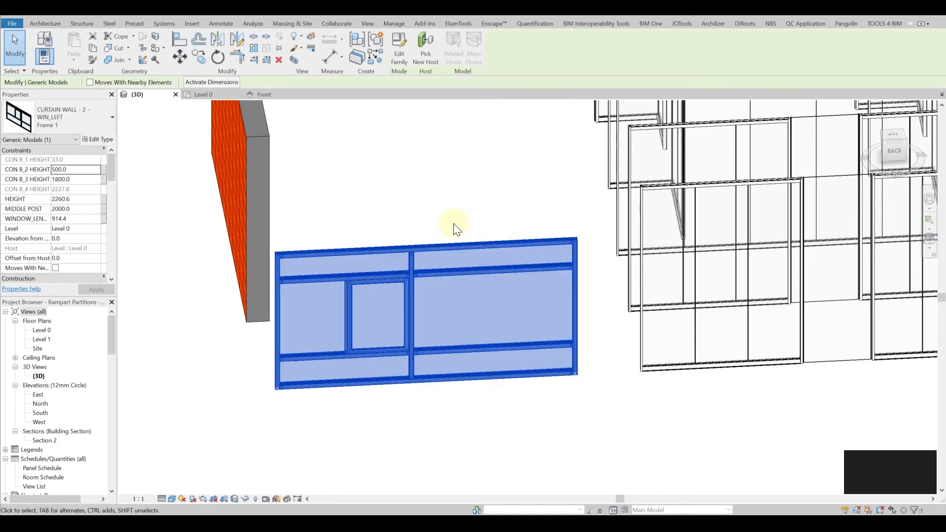
mouse_move(453, 264)
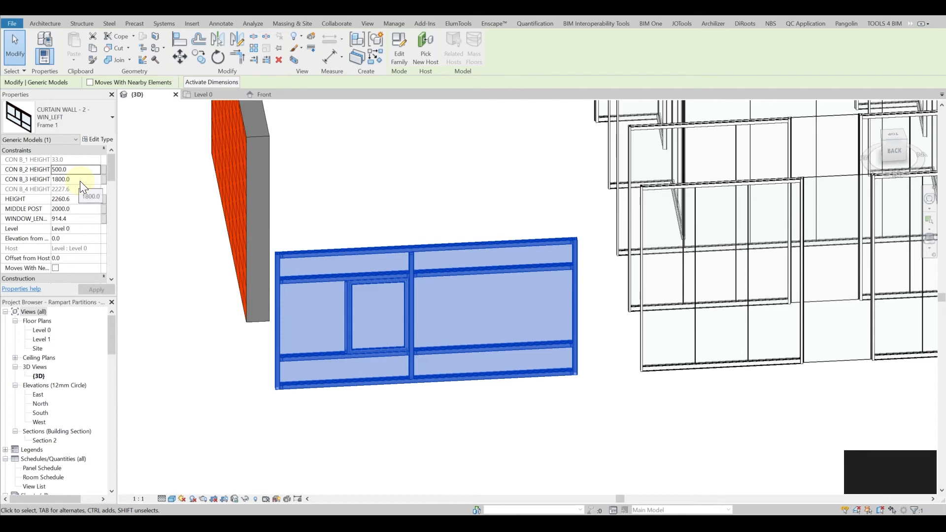
Step: Retype the frame's CON B_3 HEIGHT as 1500 in the Properties palette
text(150)
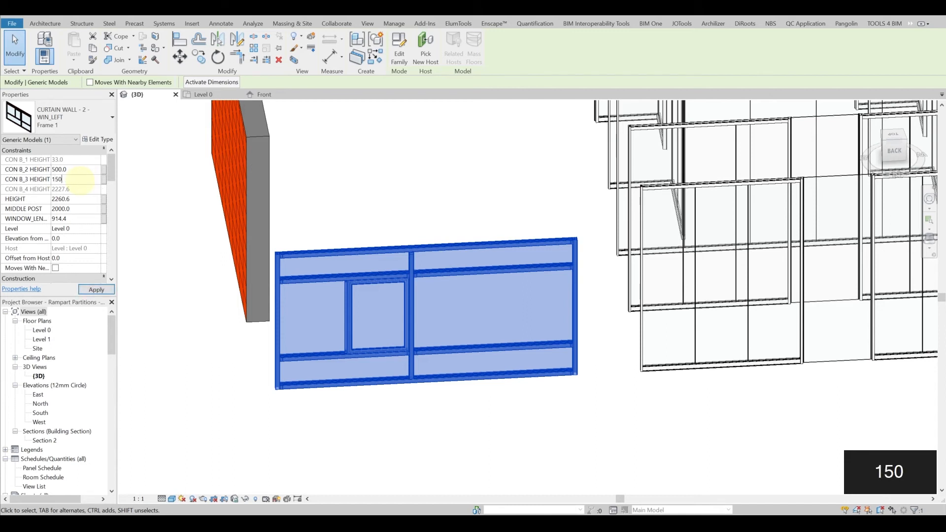
text(1500)
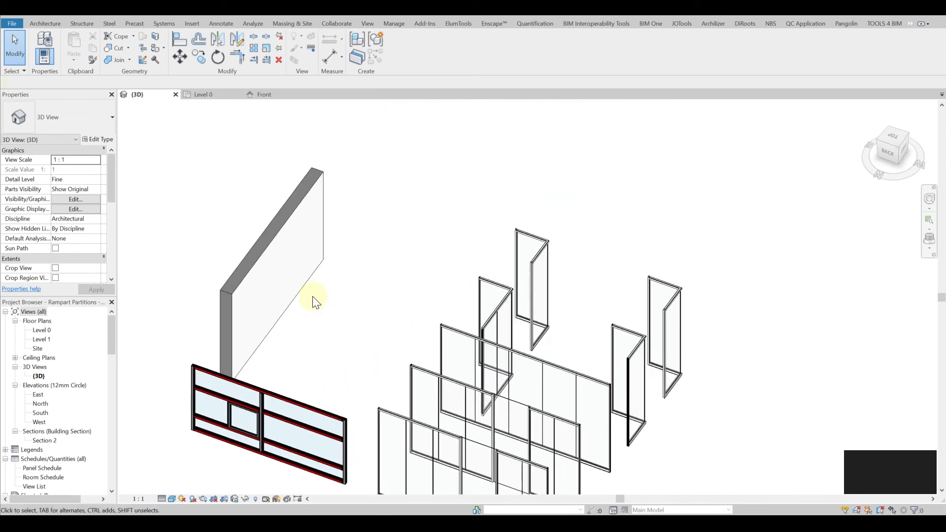
drag(313, 302, 576, 267)
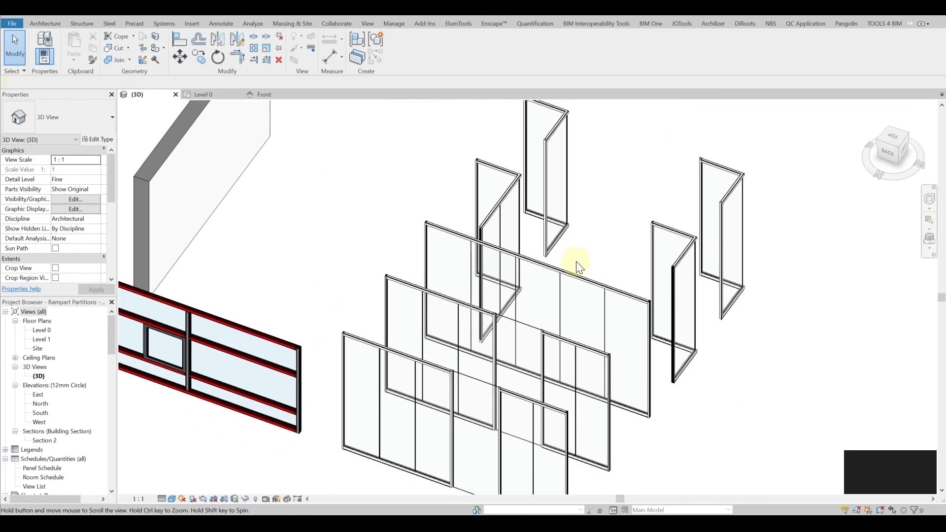
click(576, 272)
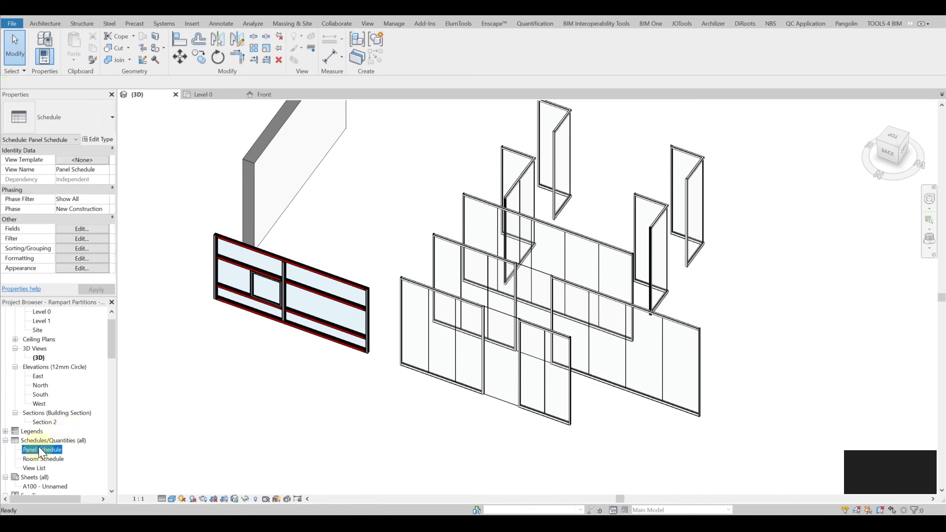
Step: Open the Panel Schedule and inspect the Family entries, including a 10 MM GLASS TAPED row
double_click(42, 449)
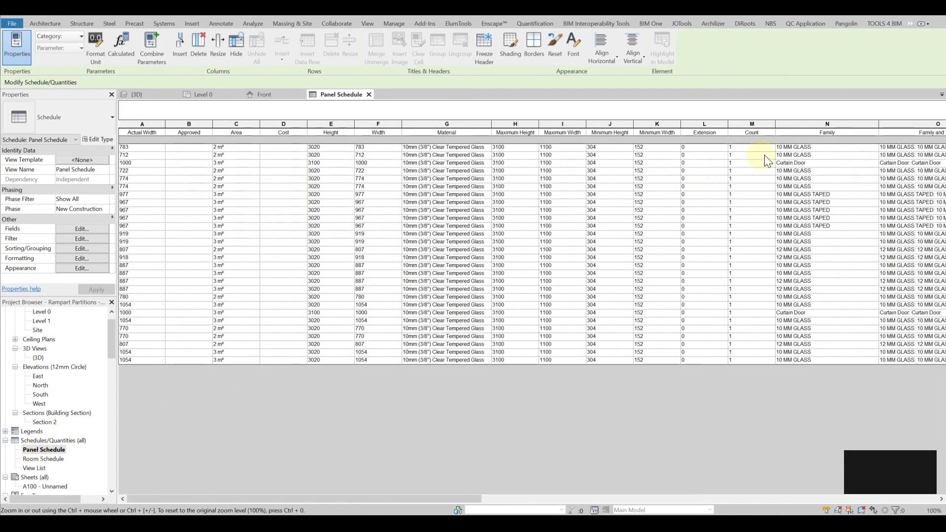
click(821, 147)
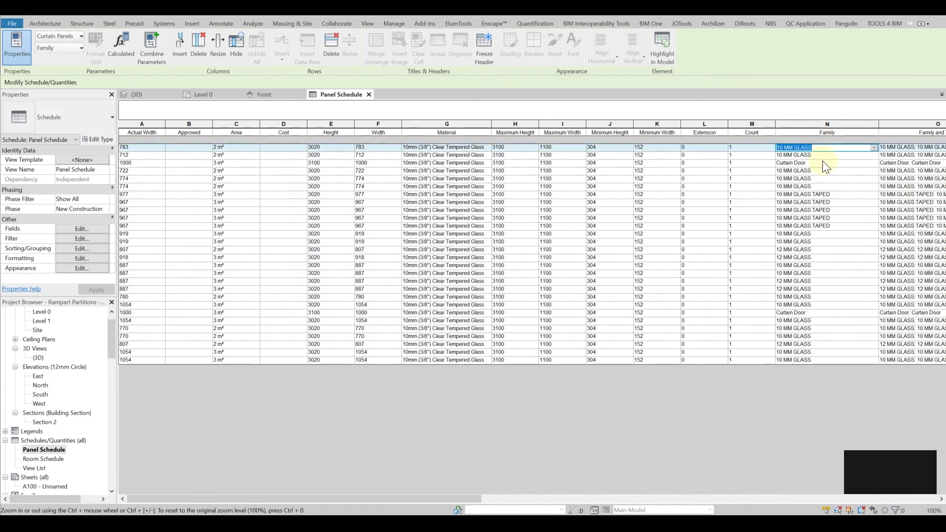
click(827, 194)
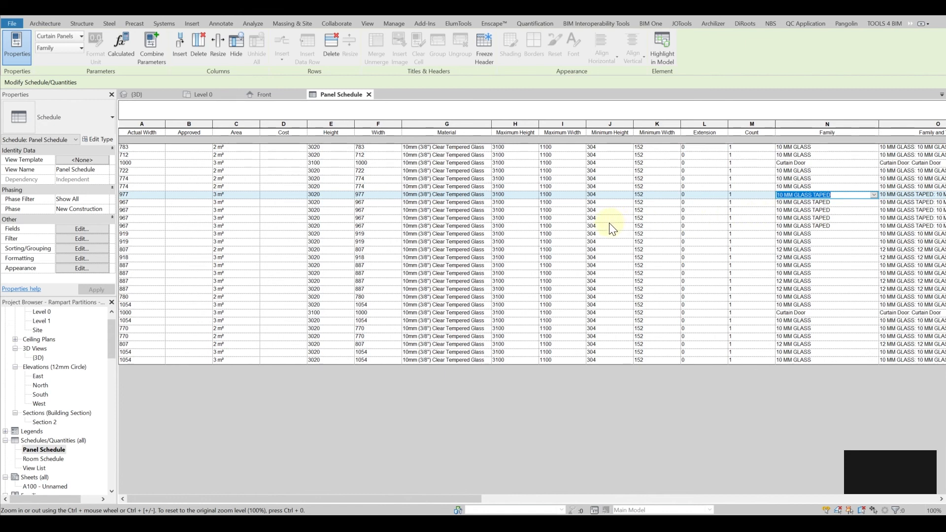
mouse_move(611, 228)
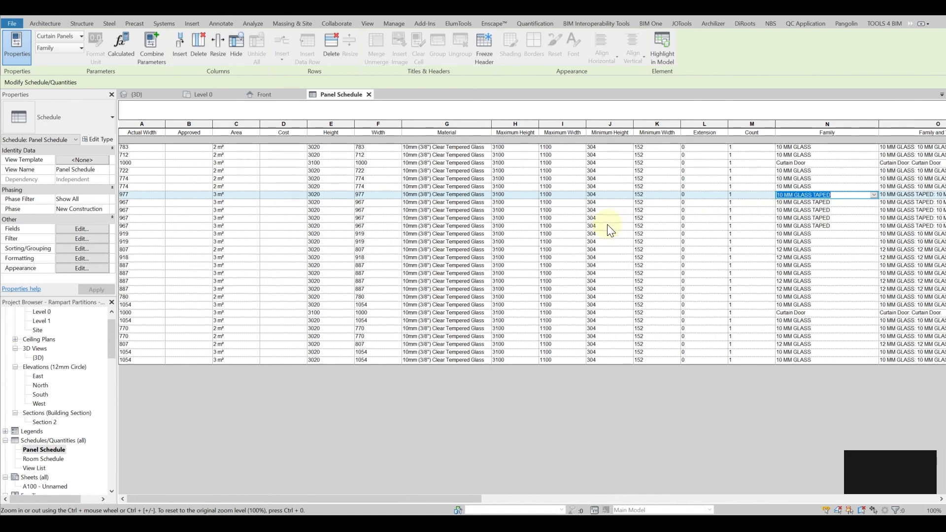
mouse_move(608, 230)
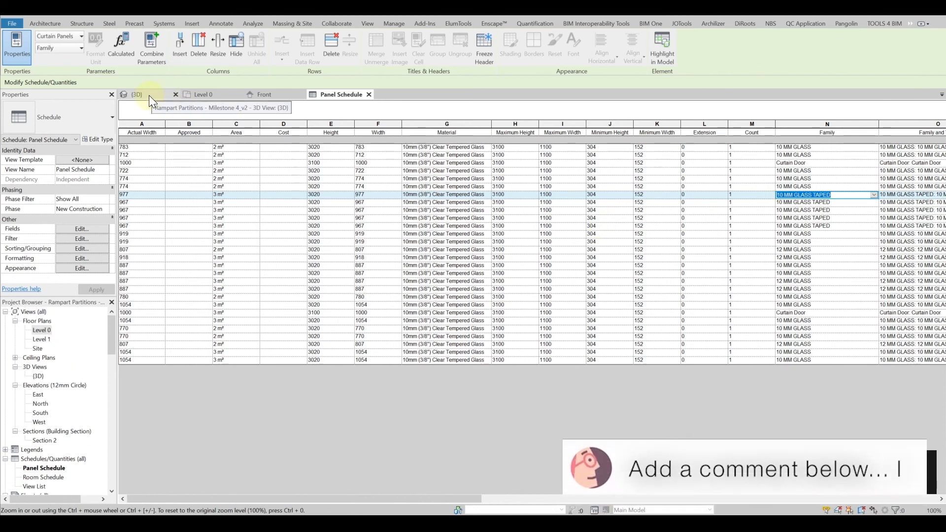
Step: Switch from the Panel Schedule back to the {3D} model view
click(135, 94)
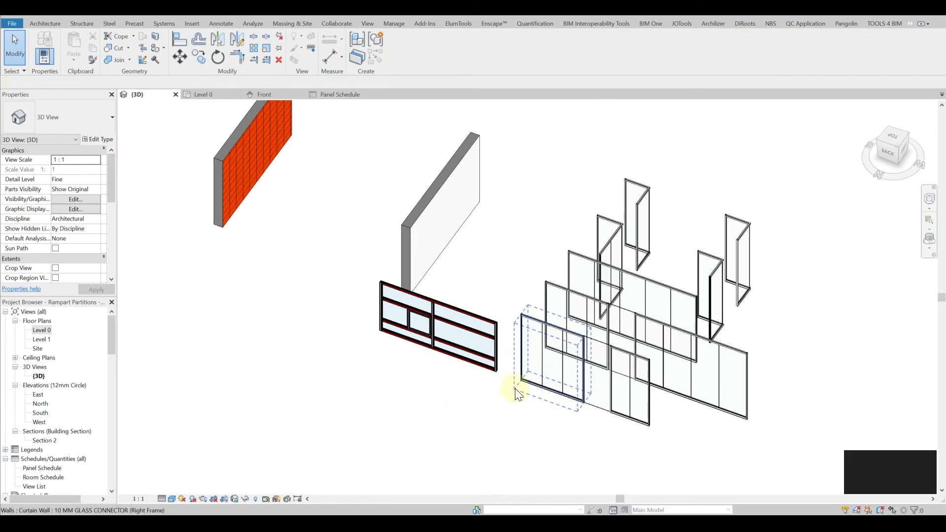
mouse_move(517, 389)
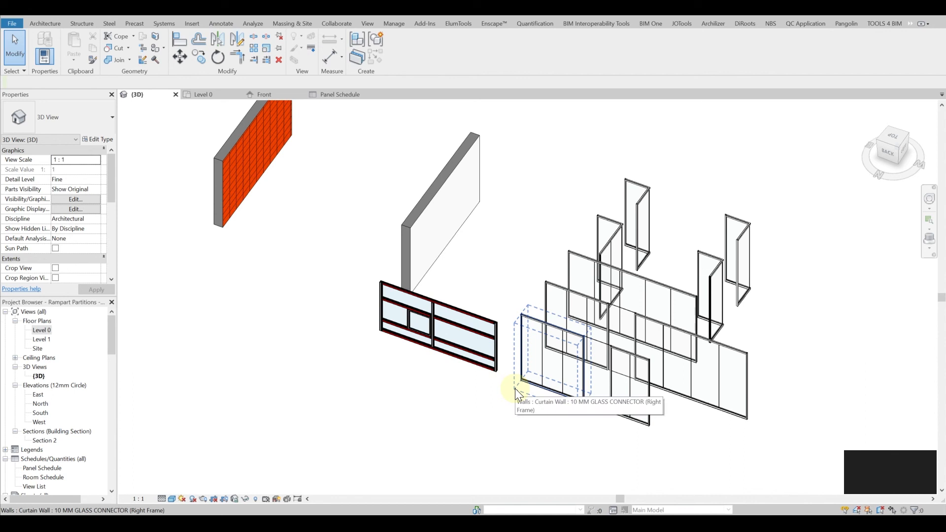